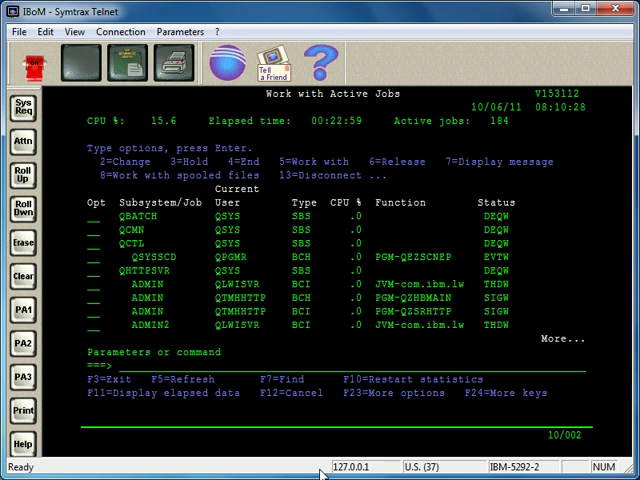
Begin the ENDSBS end-subsystem command on the Work with Active Jobs command line
left_click(90, 216)
type("endsbs")
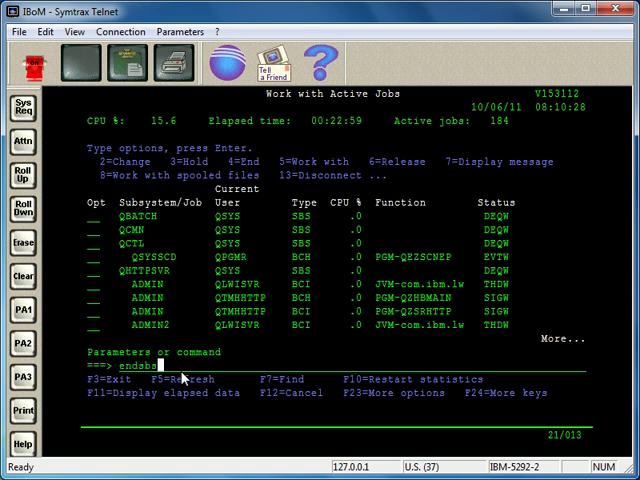
Bring up the End Subsystem prompt, then back out to the active jobs list
key("Enter")
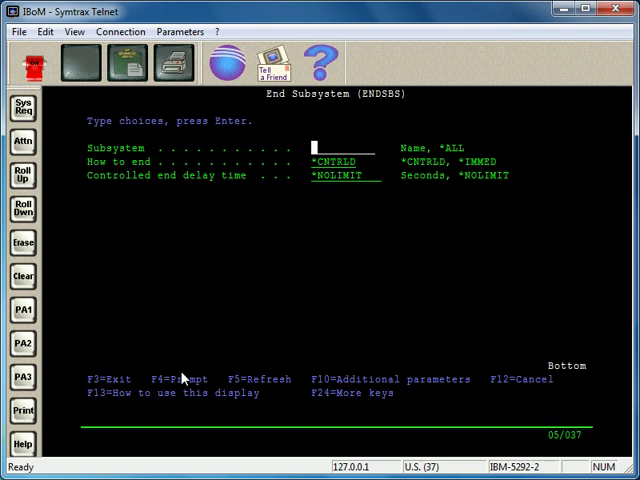
type("gba")
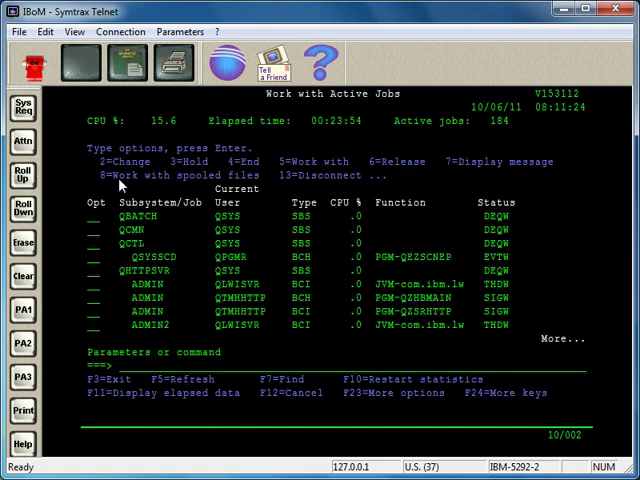
mouse_move(240, 210)
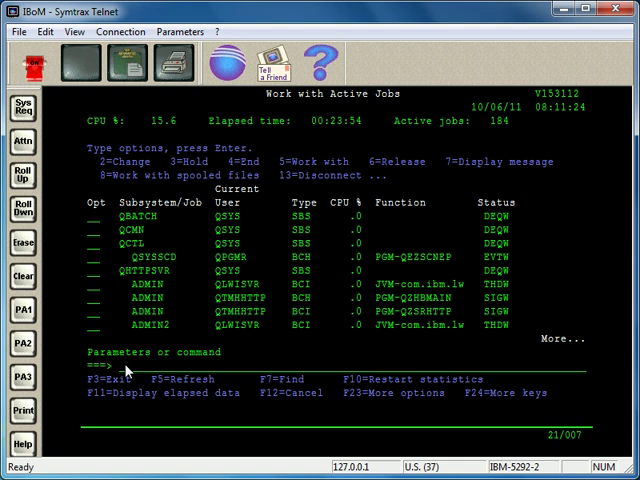
End the QBATCH subsystem via the ENDSBS prompt
type("s")
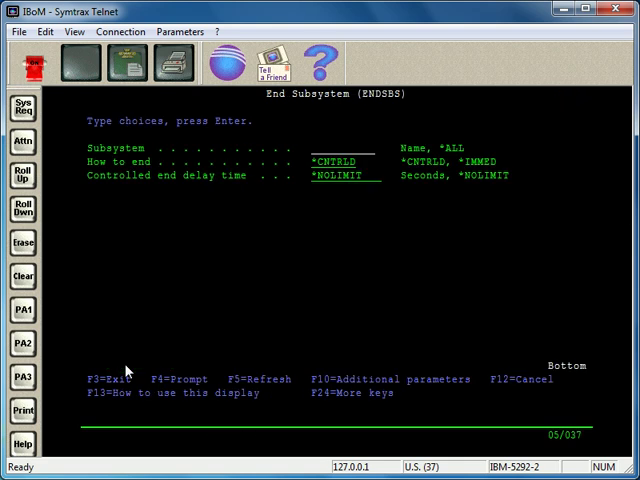
type("qbatch")
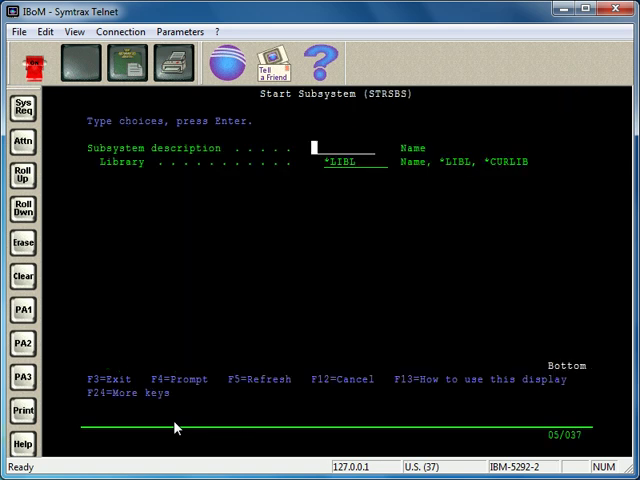
Start the QBATCH subsystem via the STRSBS prompt and submit it
type("g")
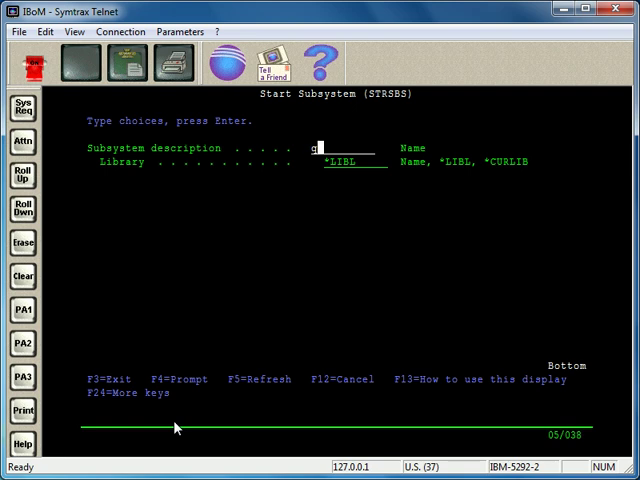
type("batch")
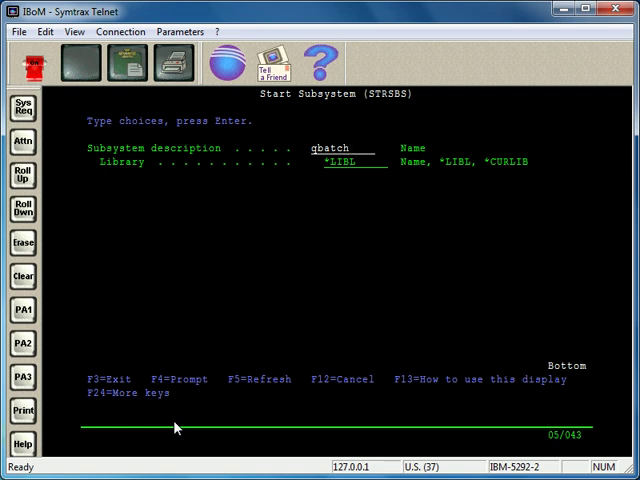
key("Enter")
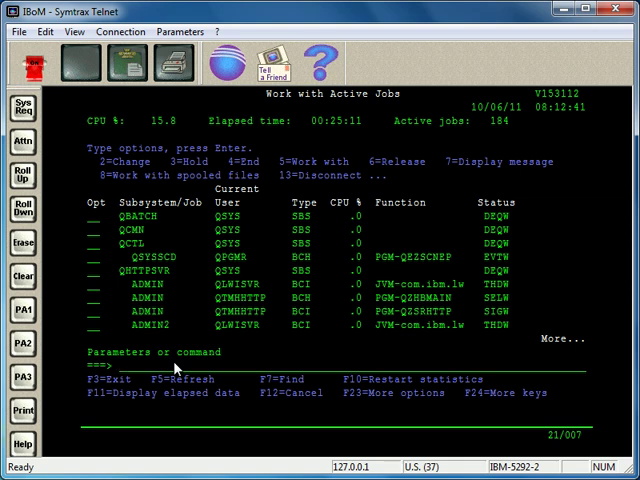
Enter WRKJOBQ on the Work with Active Jobs command line
type("w")
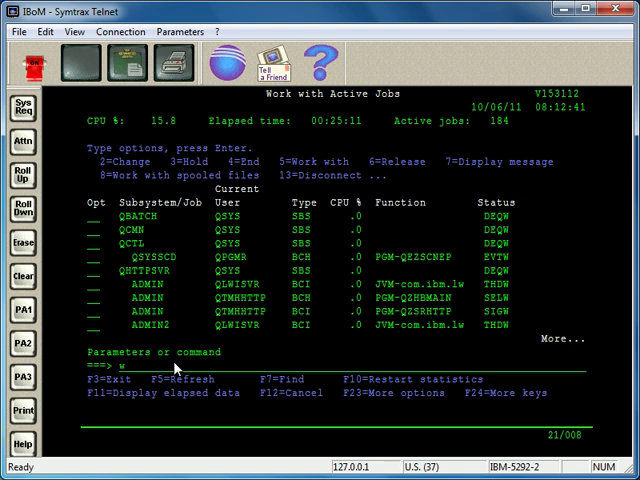
type("rkjobq")
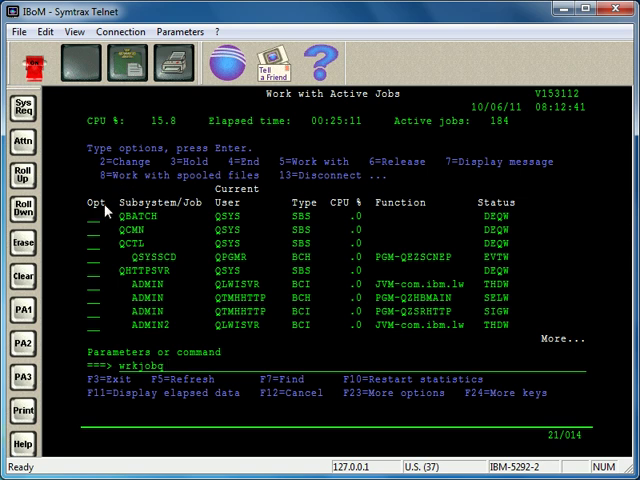